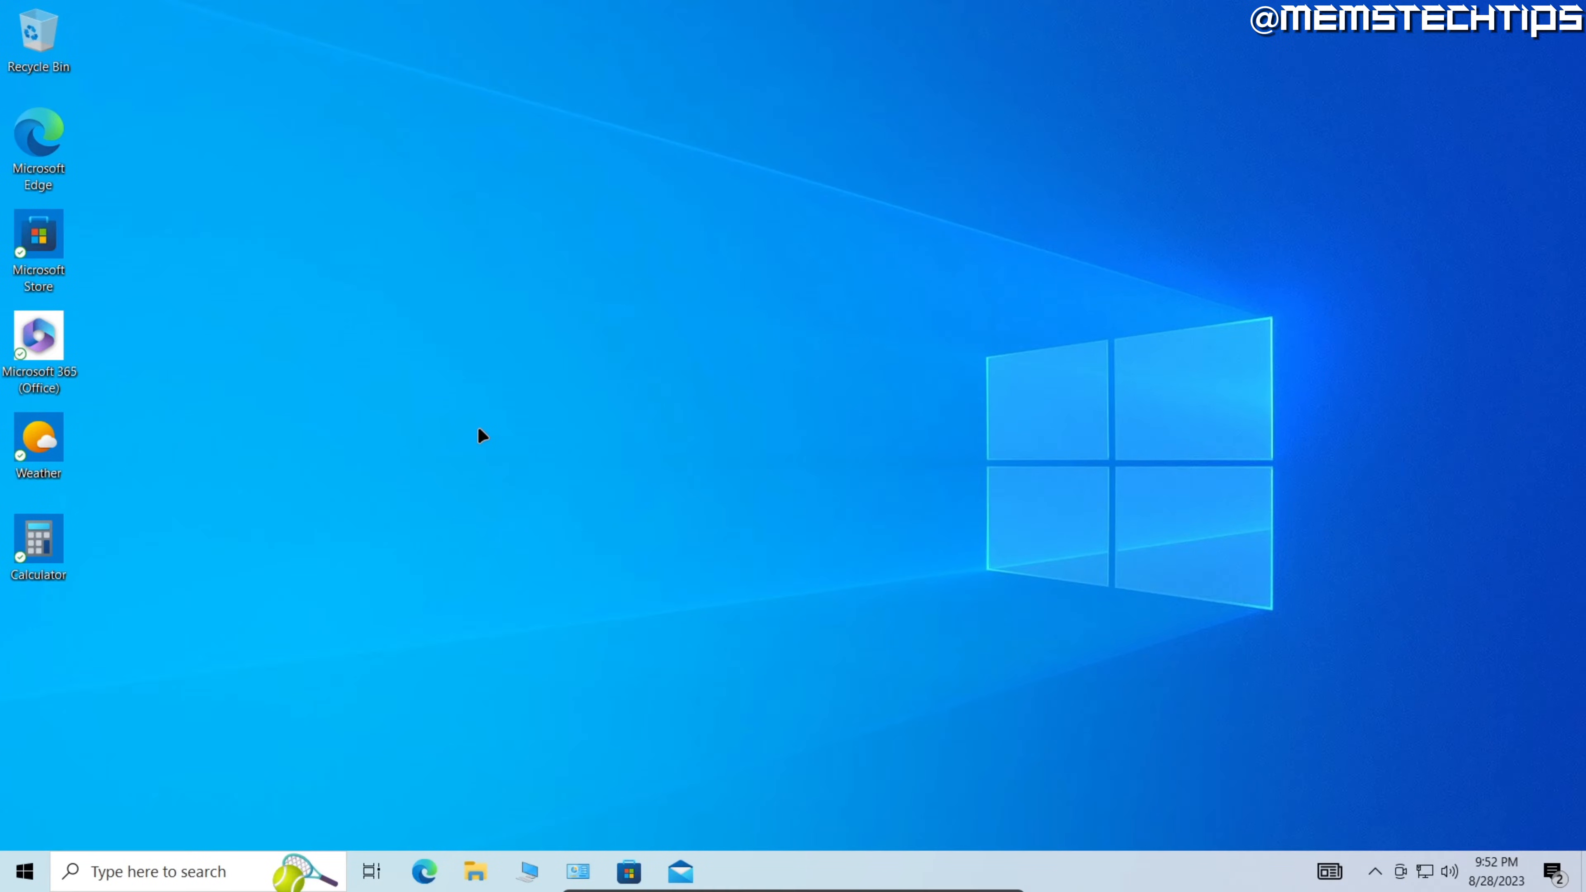
pyautogui.moveTo(382, 734)
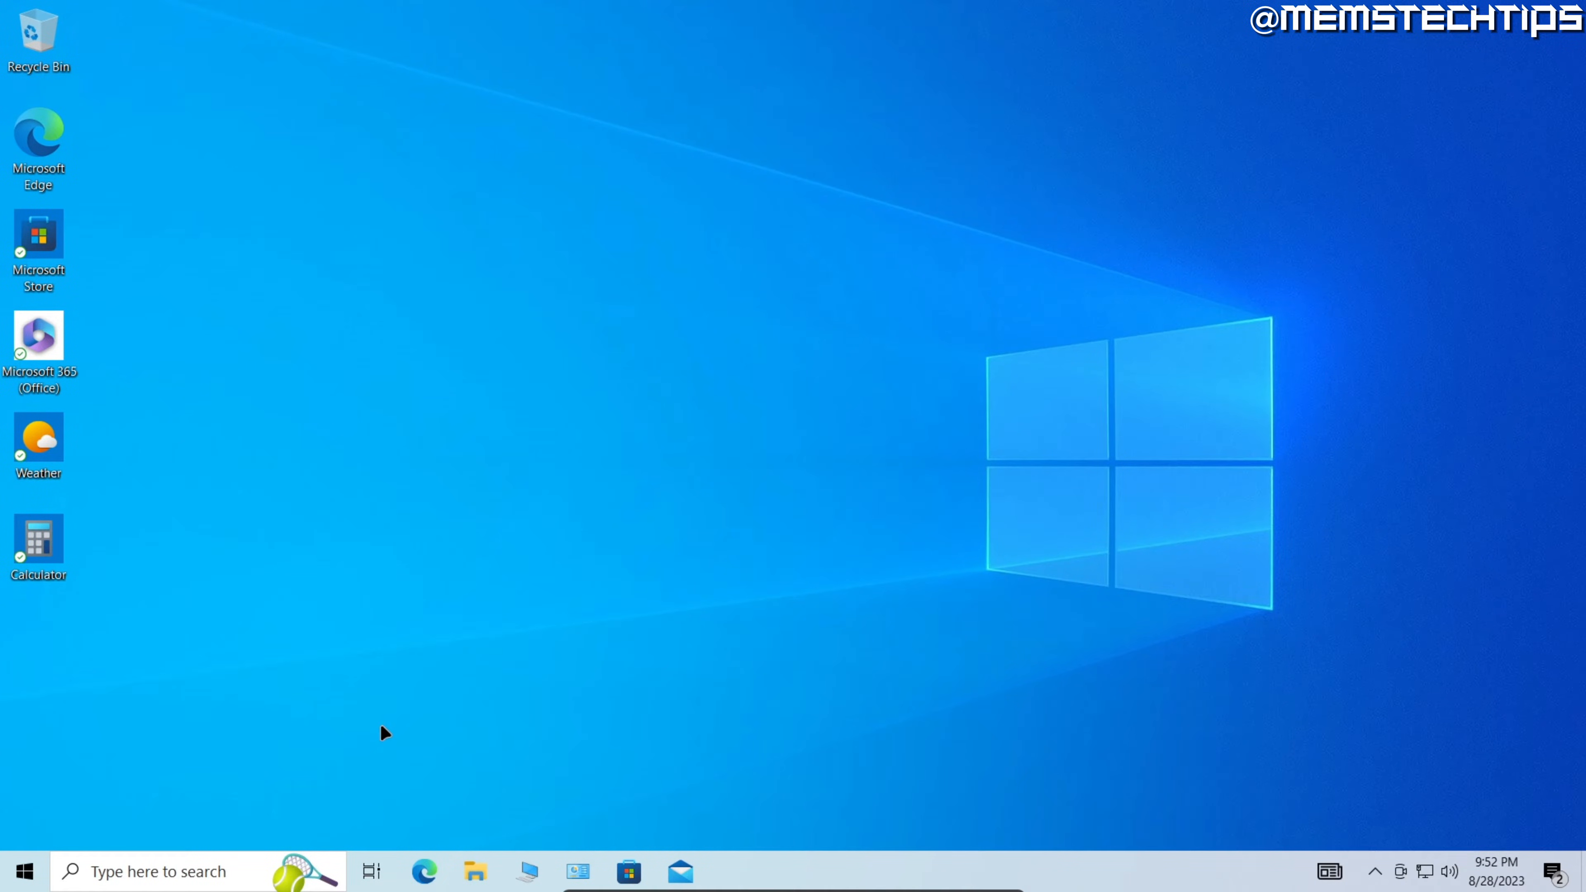
# Search 'control panel' from the taskbar to launch Control Panel.
pyautogui.write('control panel')
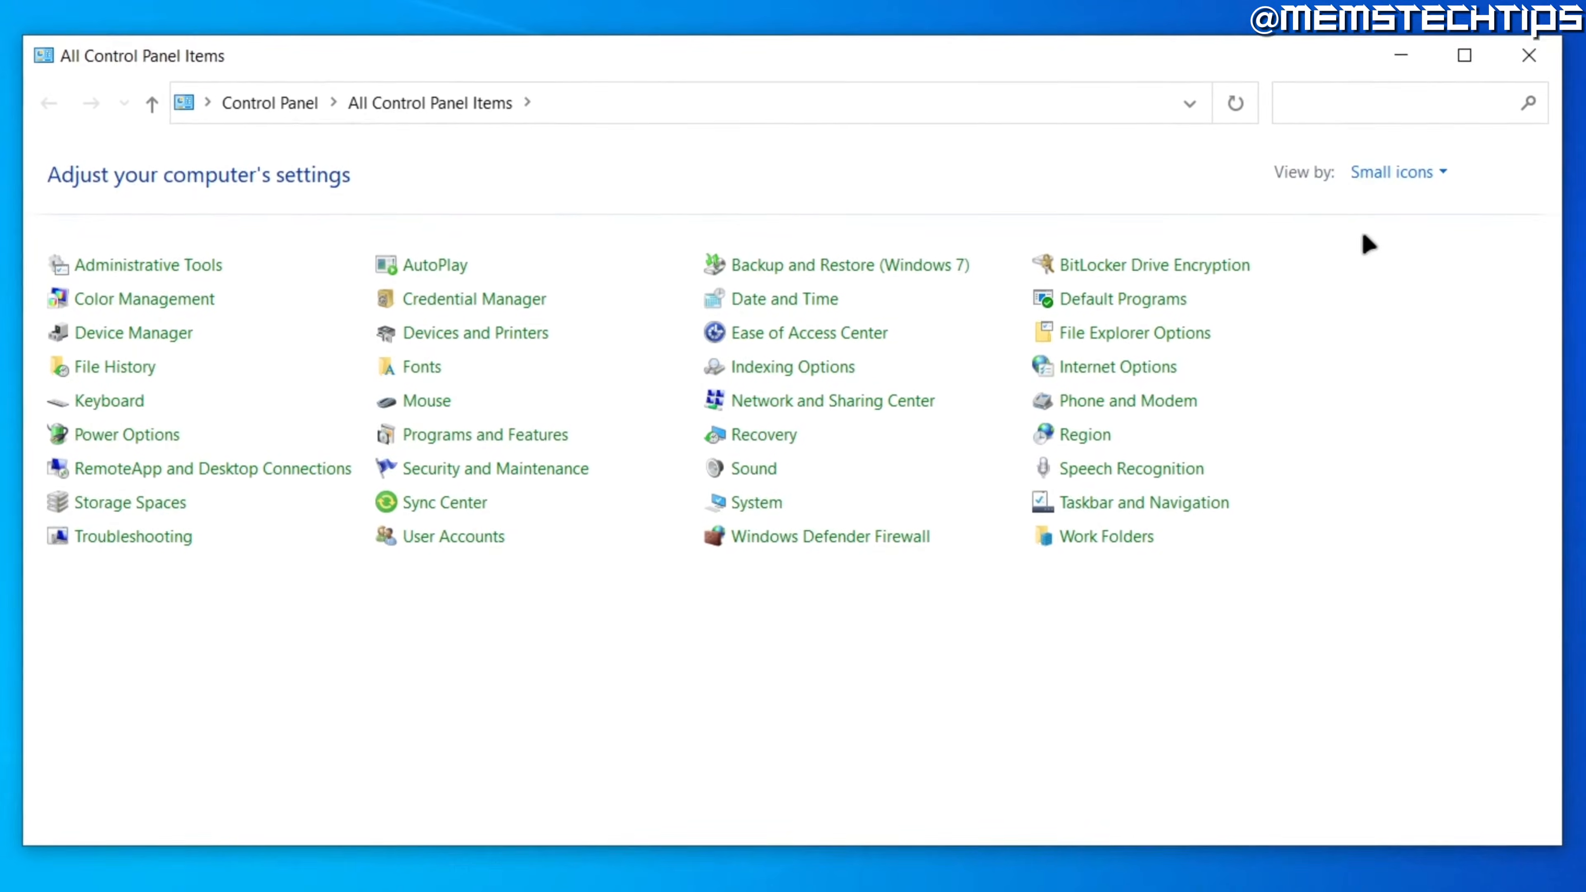
# Keep the Small icons view and go to Network and Sharing Center.
pyautogui.click(1398, 172)
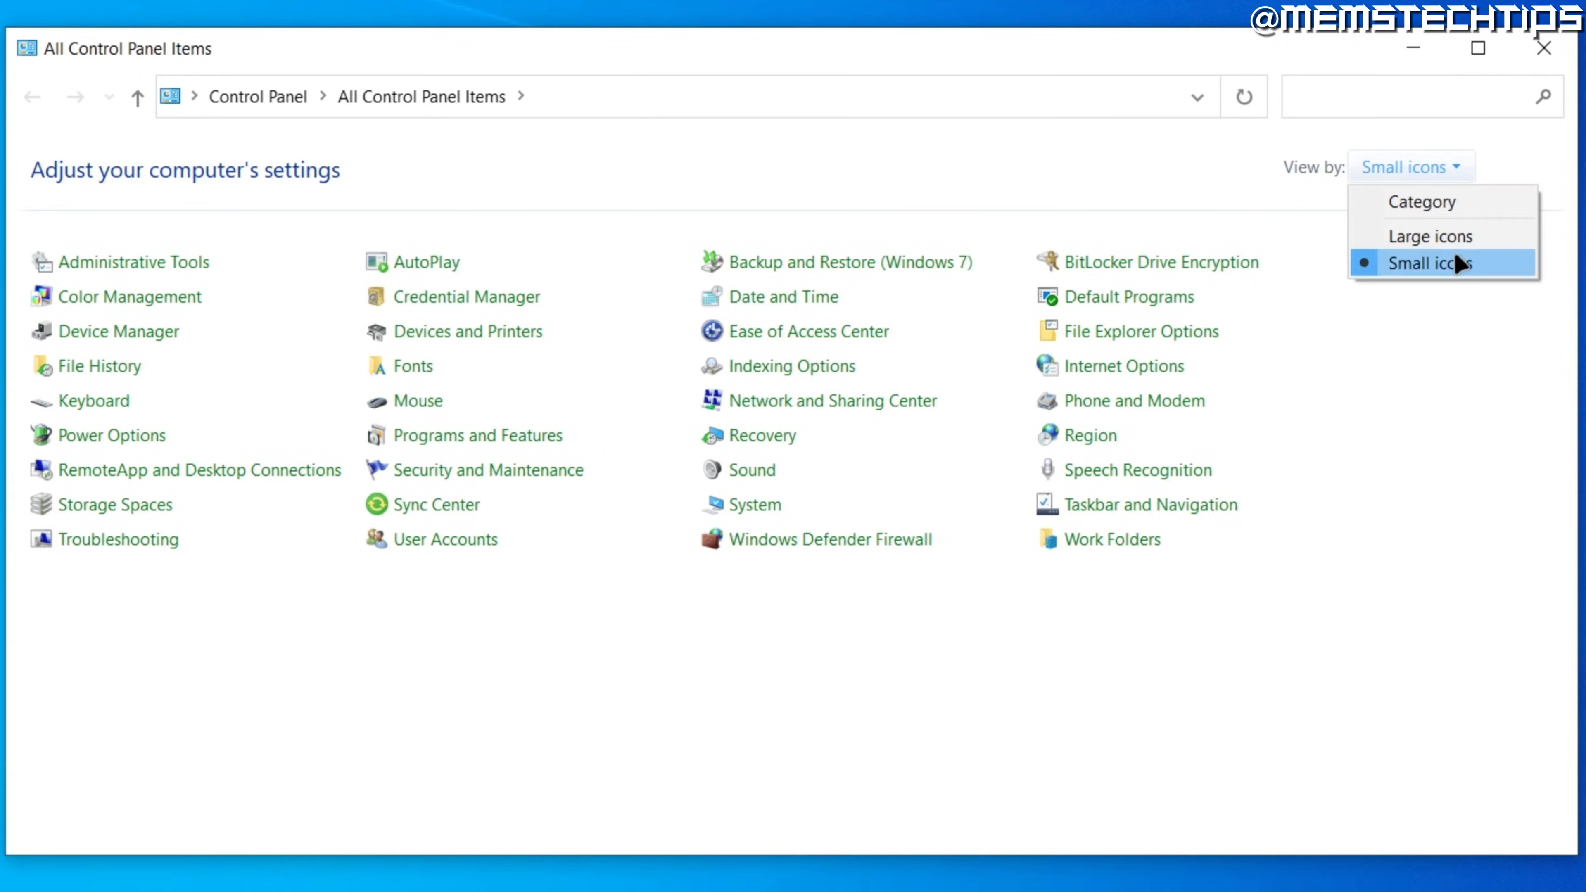
pyautogui.click(1441, 263)
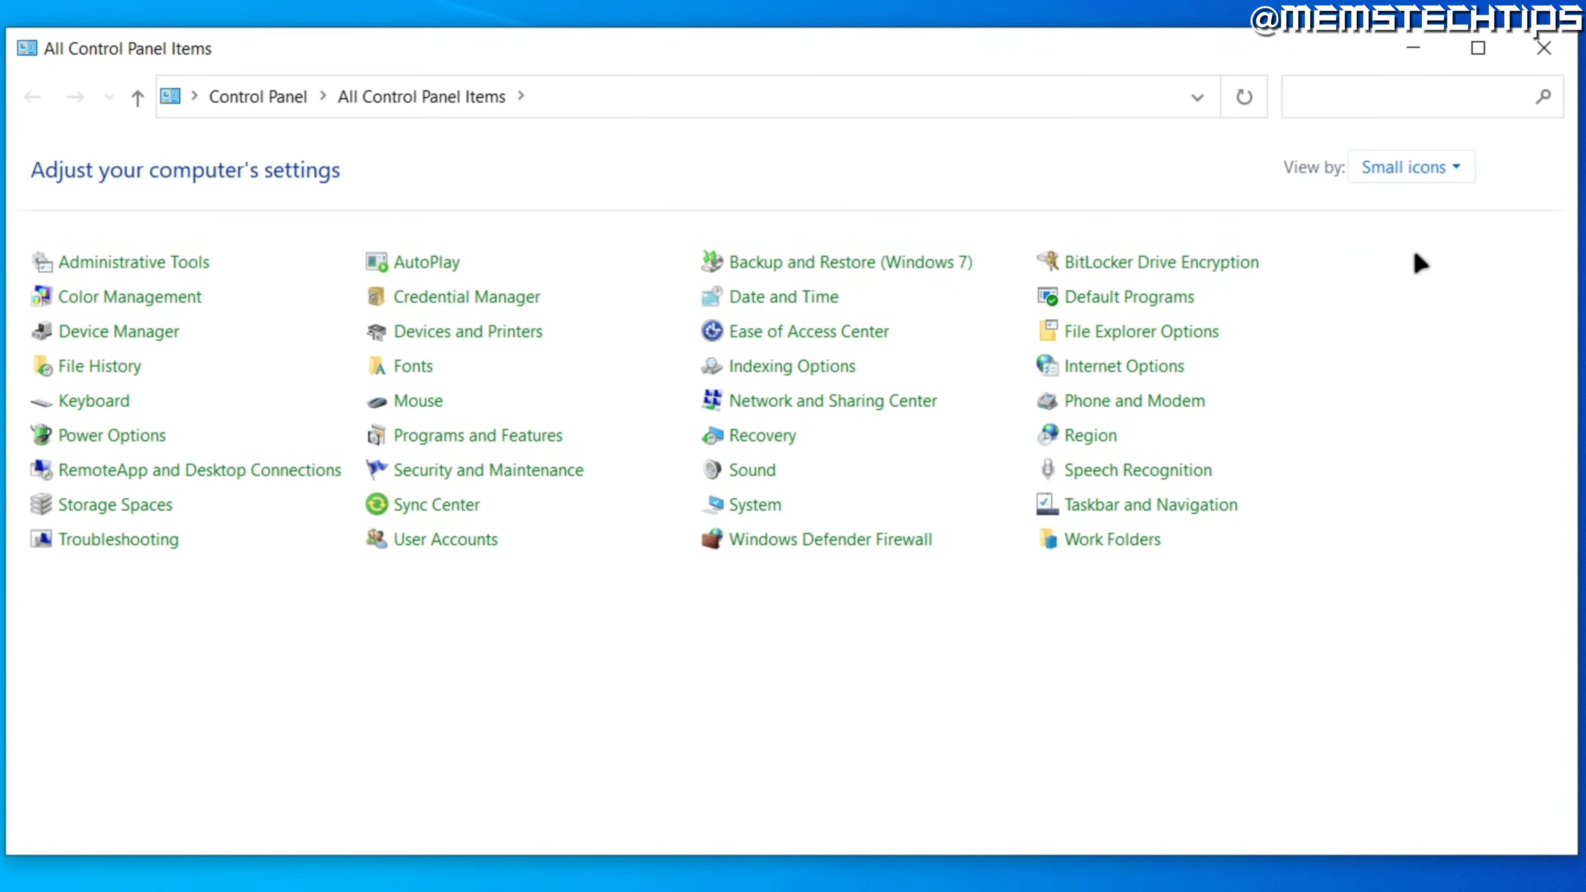
pyautogui.moveTo(830, 416)
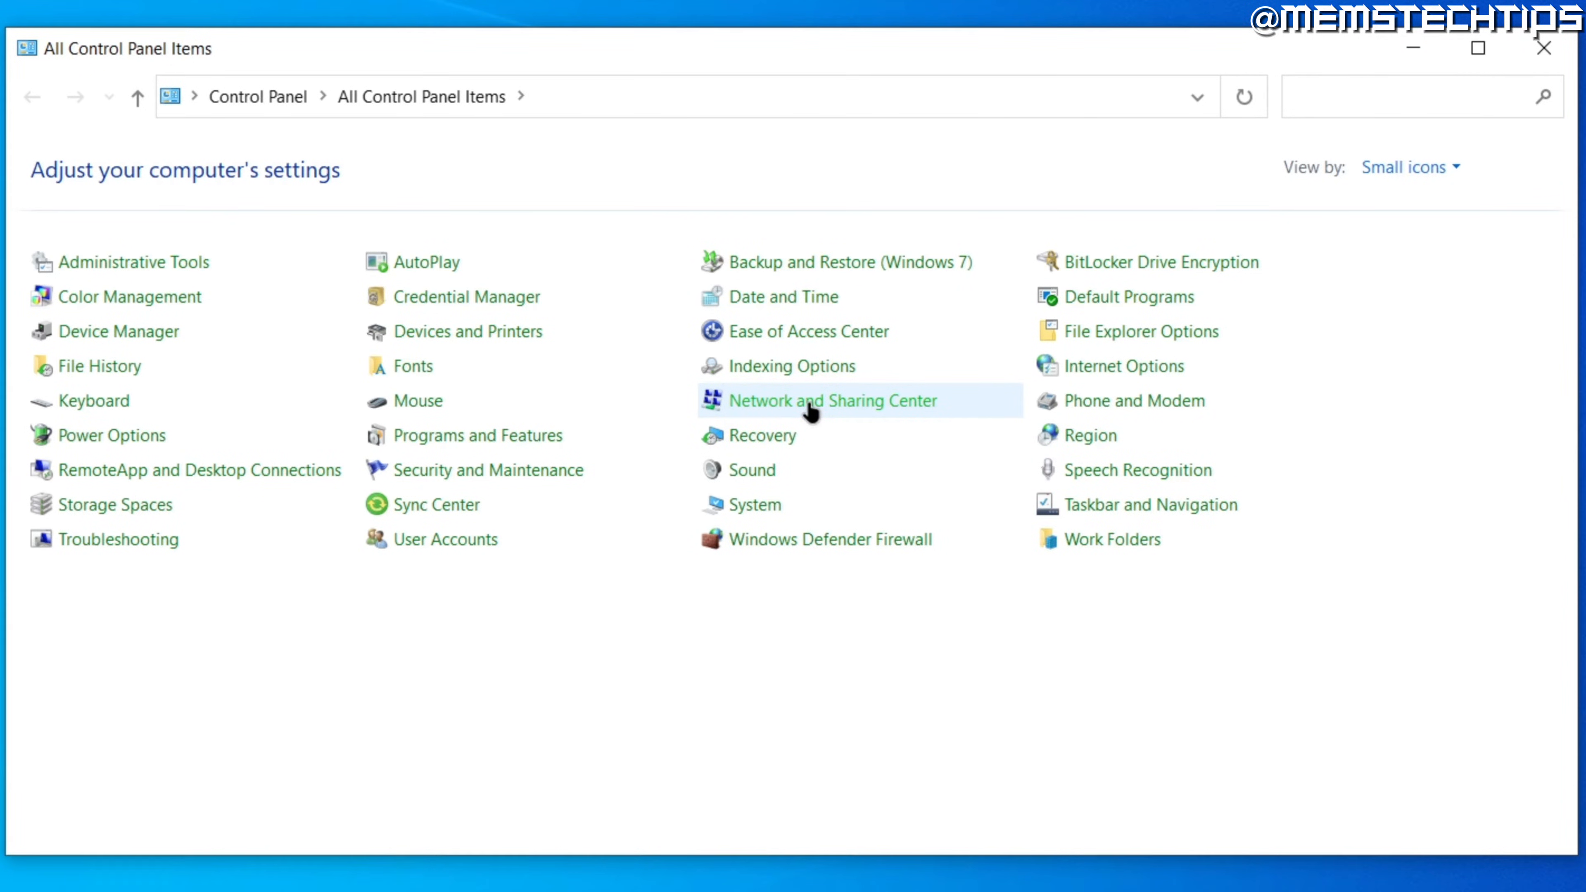
pyautogui.click(808, 401)
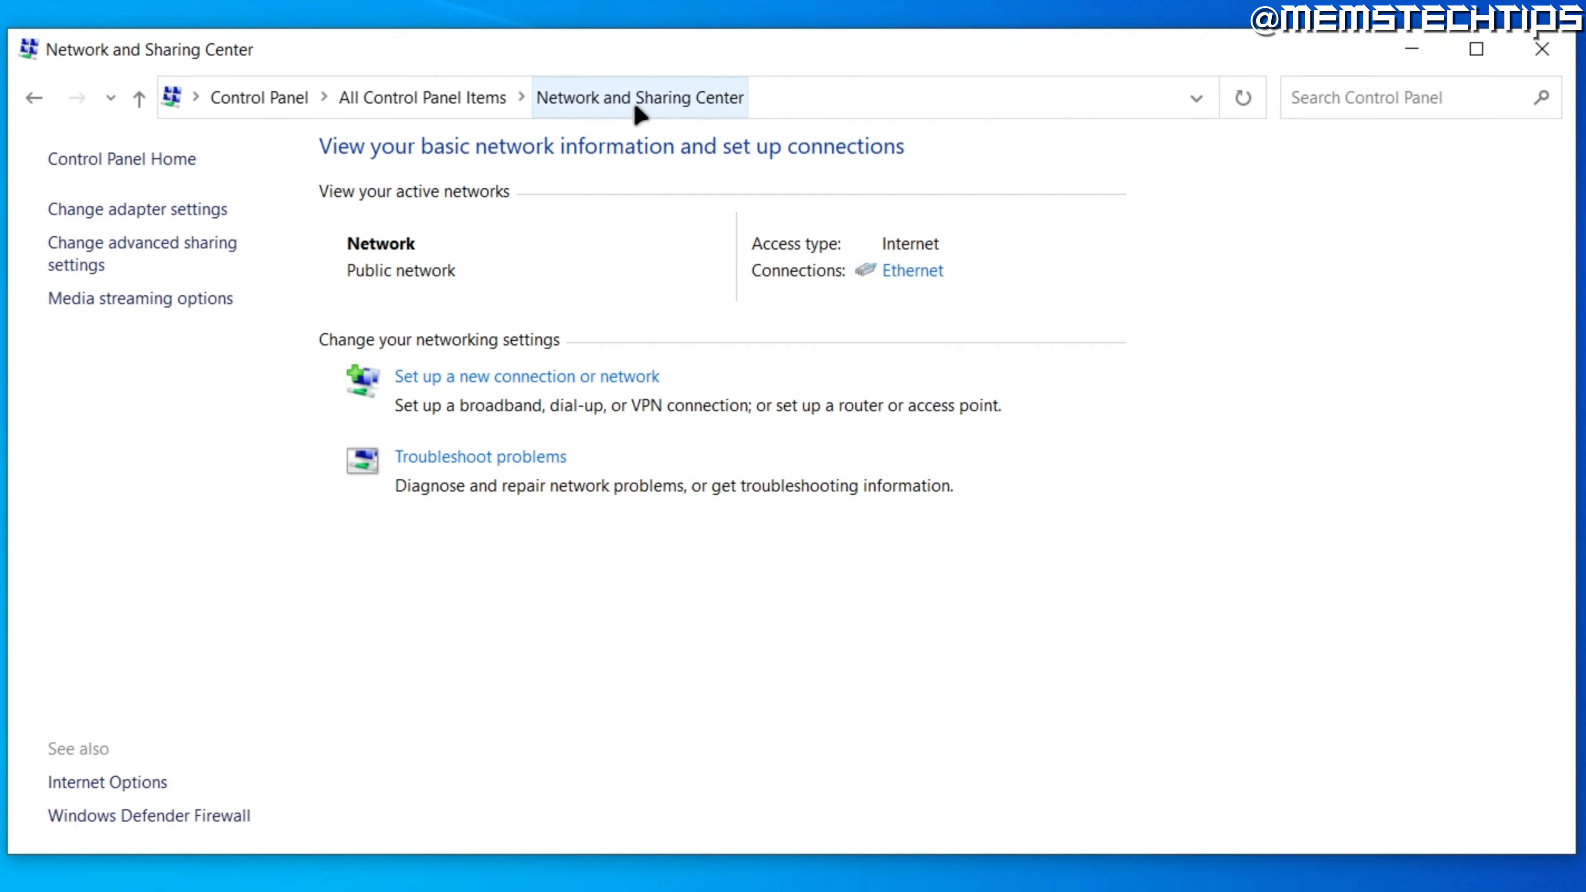
pyautogui.moveTo(120, 269)
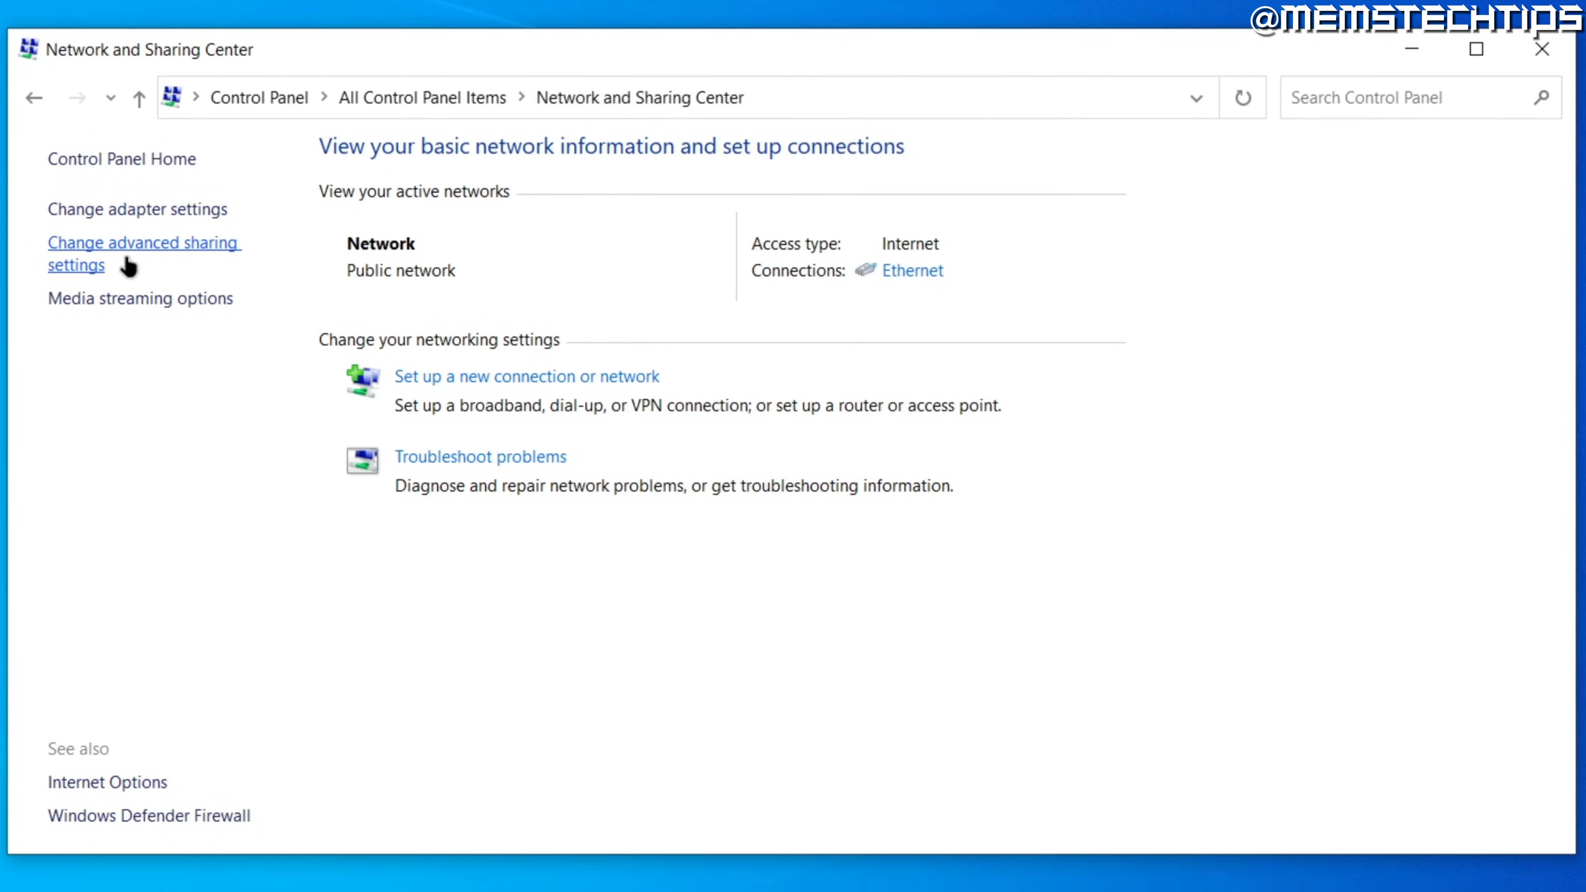
pyautogui.moveTo(223, 255)
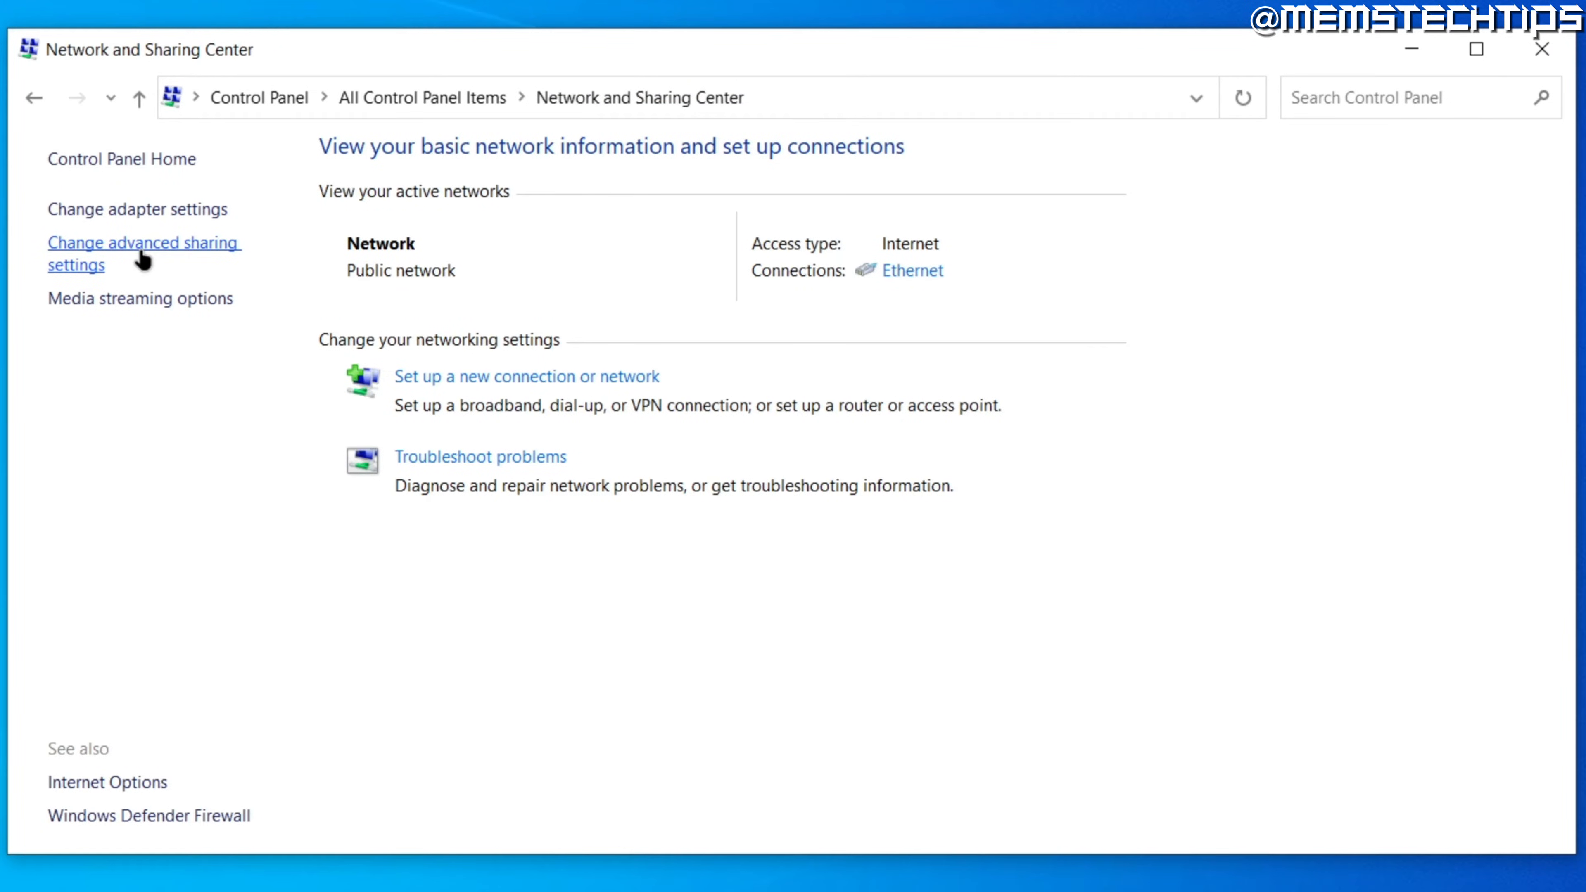
# Go to Change advanced sharing settings from the left pane.
pyautogui.click(124, 243)
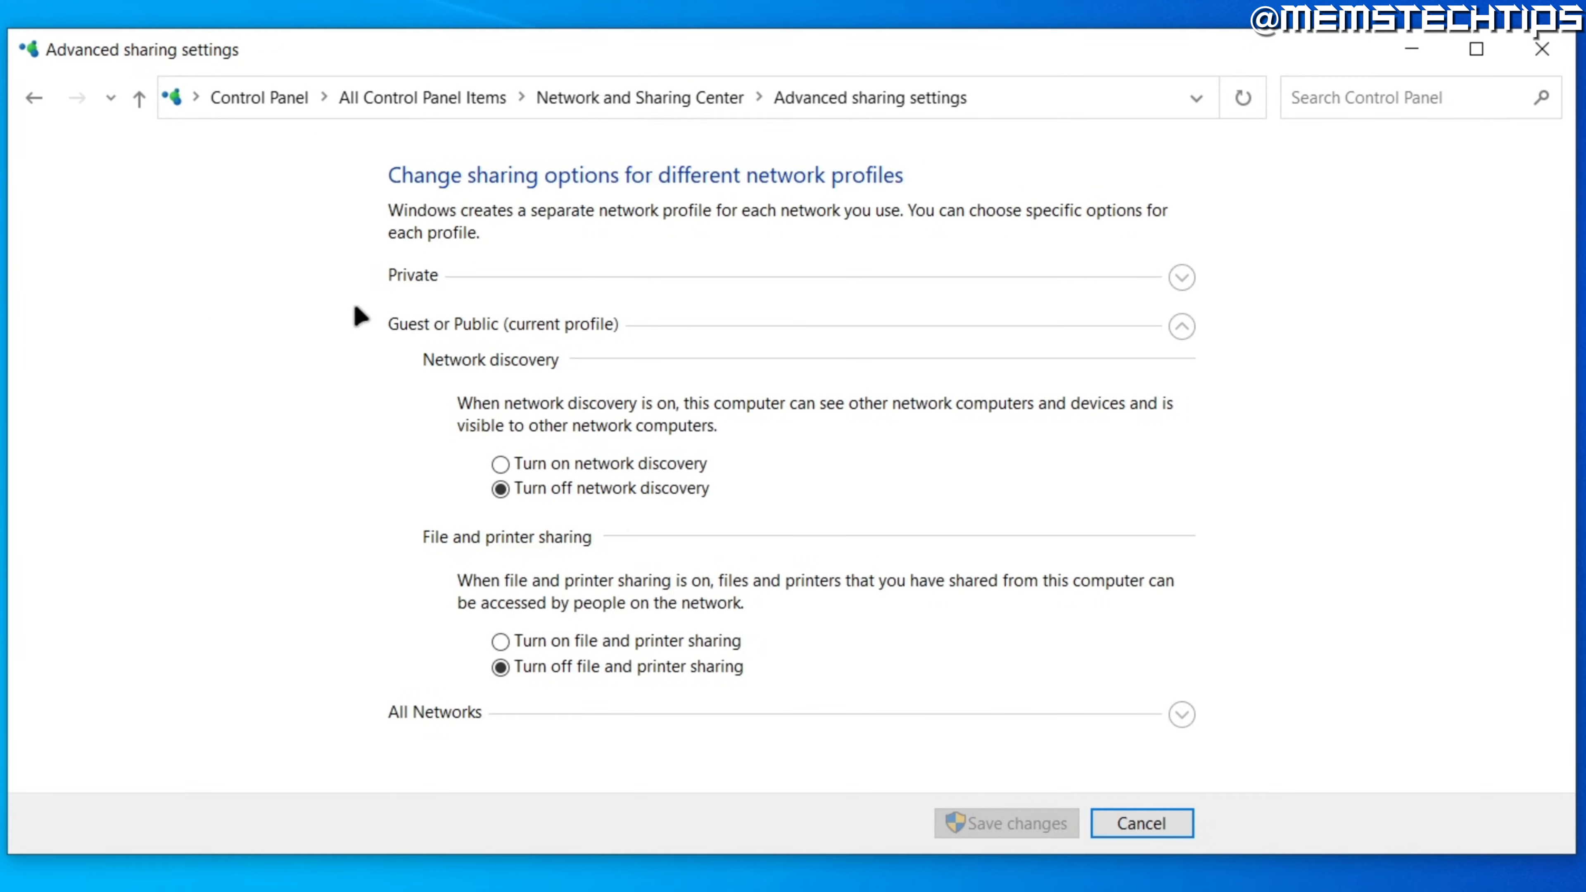
pyautogui.moveTo(898, 207)
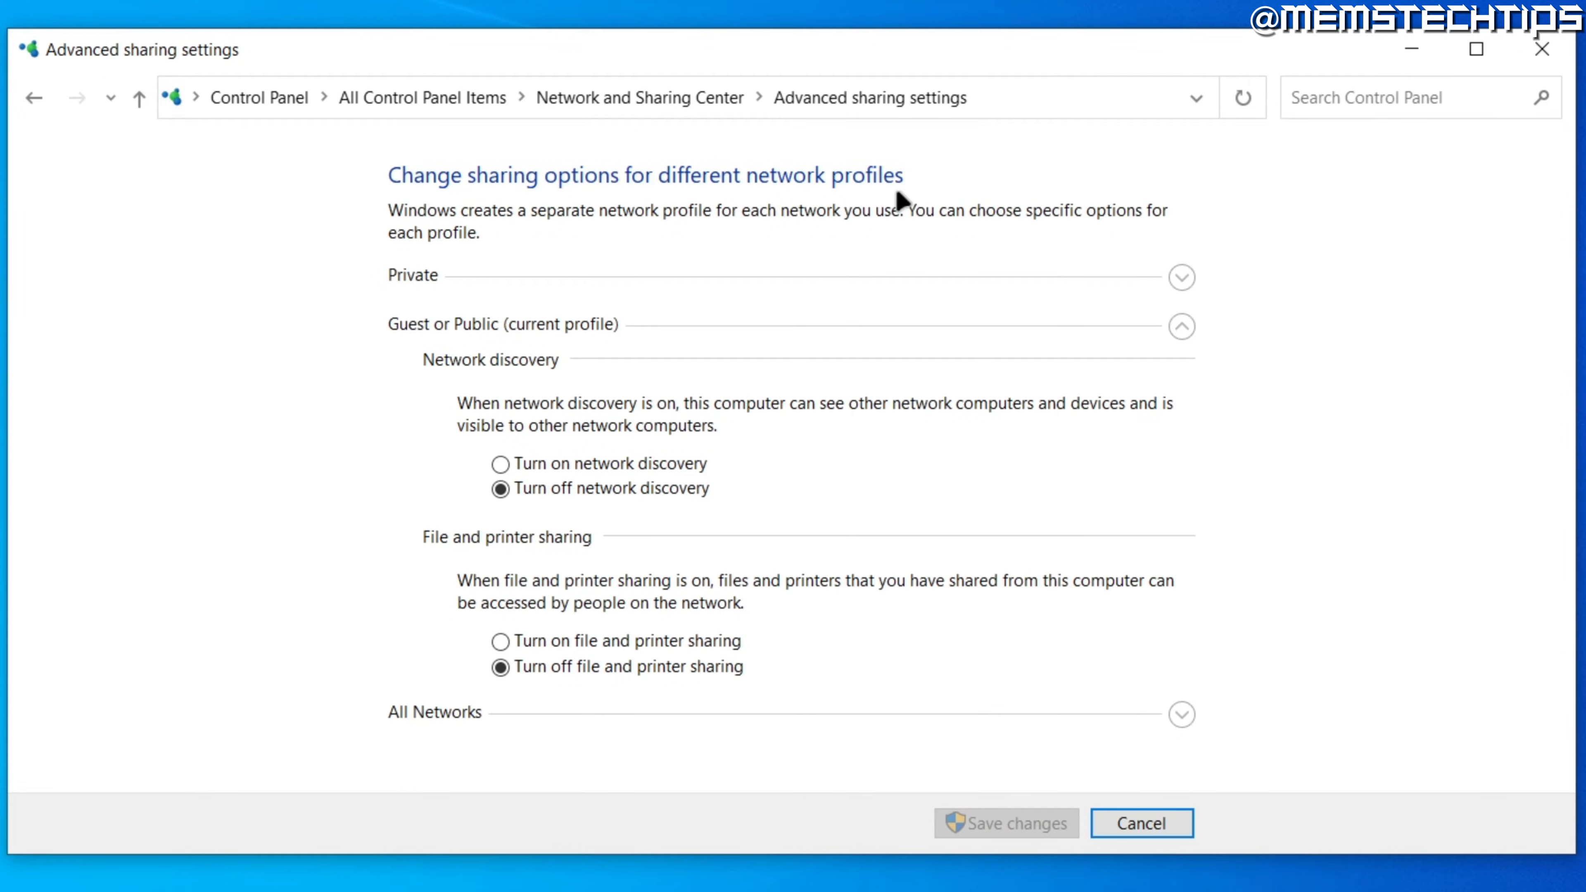
pyautogui.moveTo(426, 298)
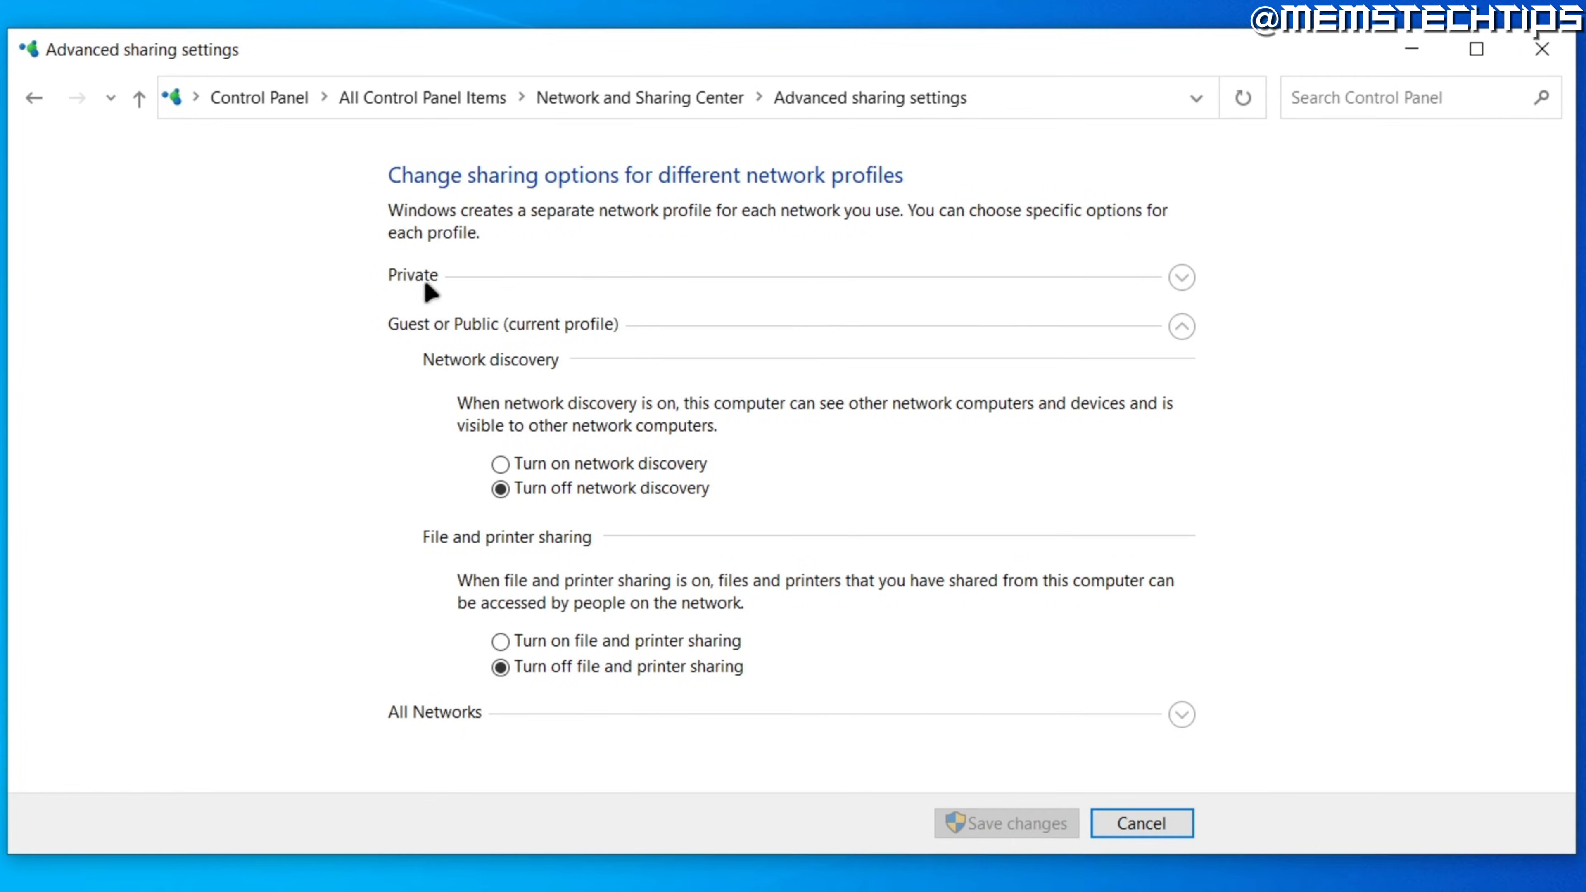
pyautogui.moveTo(559, 350)
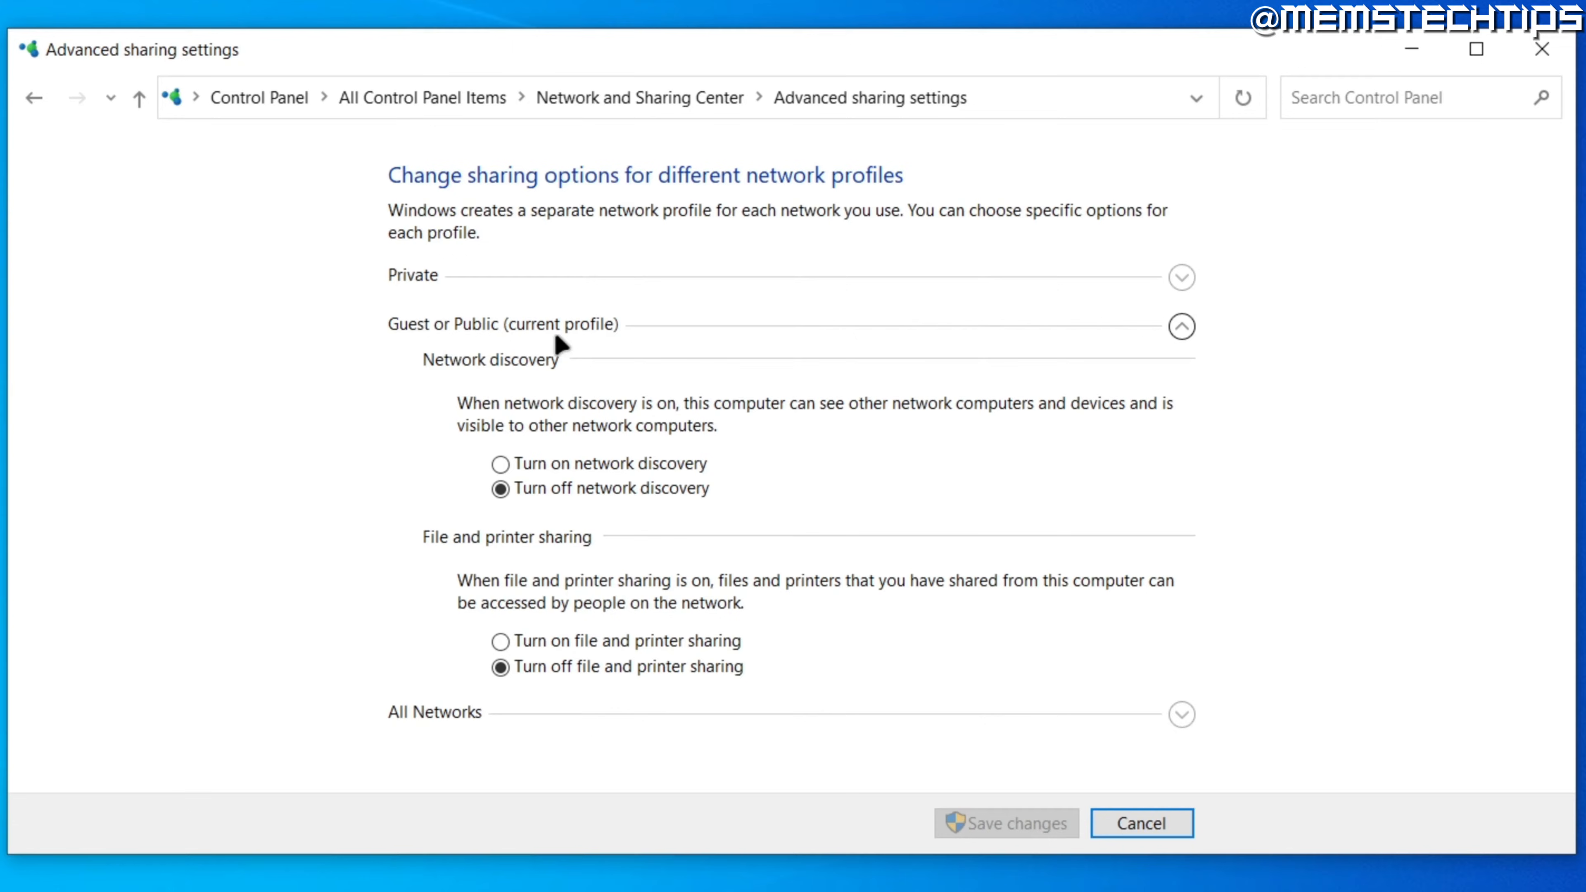
pyautogui.moveTo(379, 739)
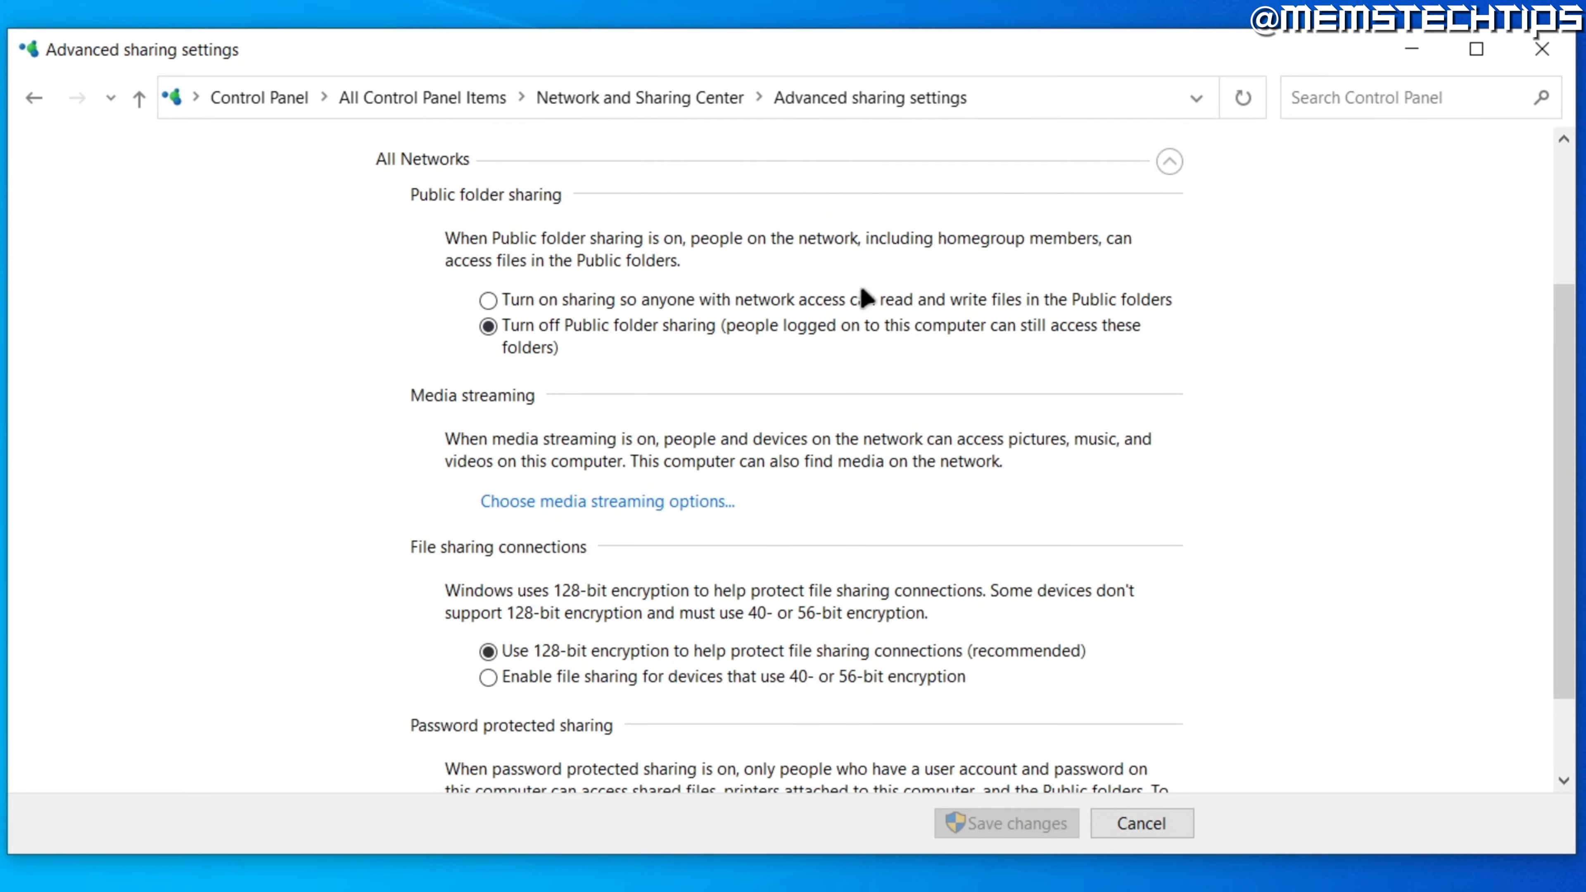
# Turn off password protected sharing and save the changes.
pyautogui.scroll(-3)
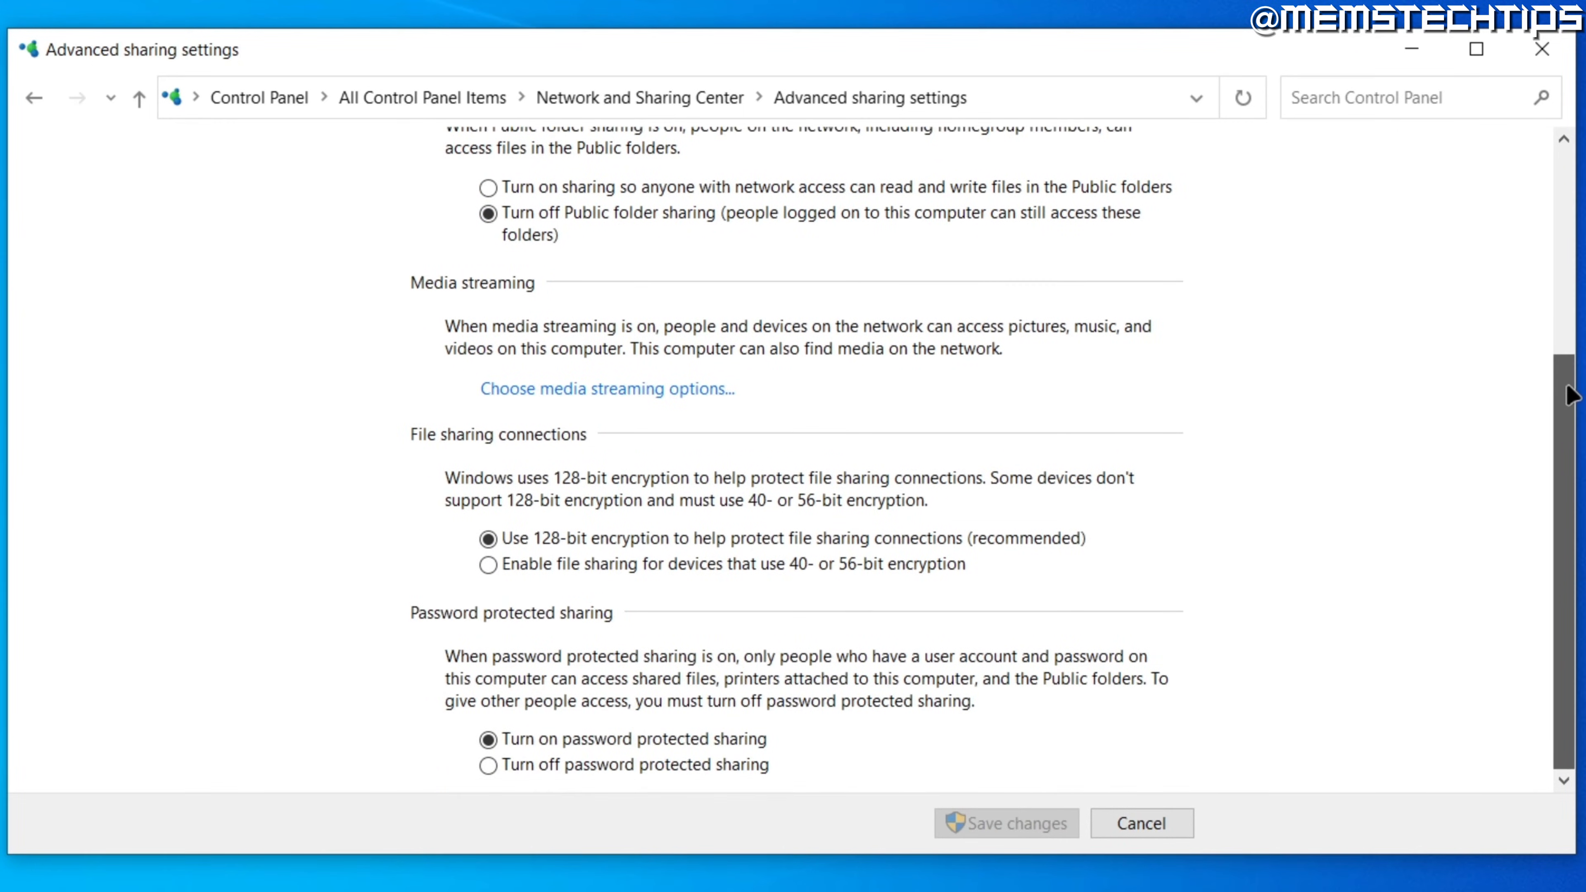
pyautogui.moveTo(515, 643)
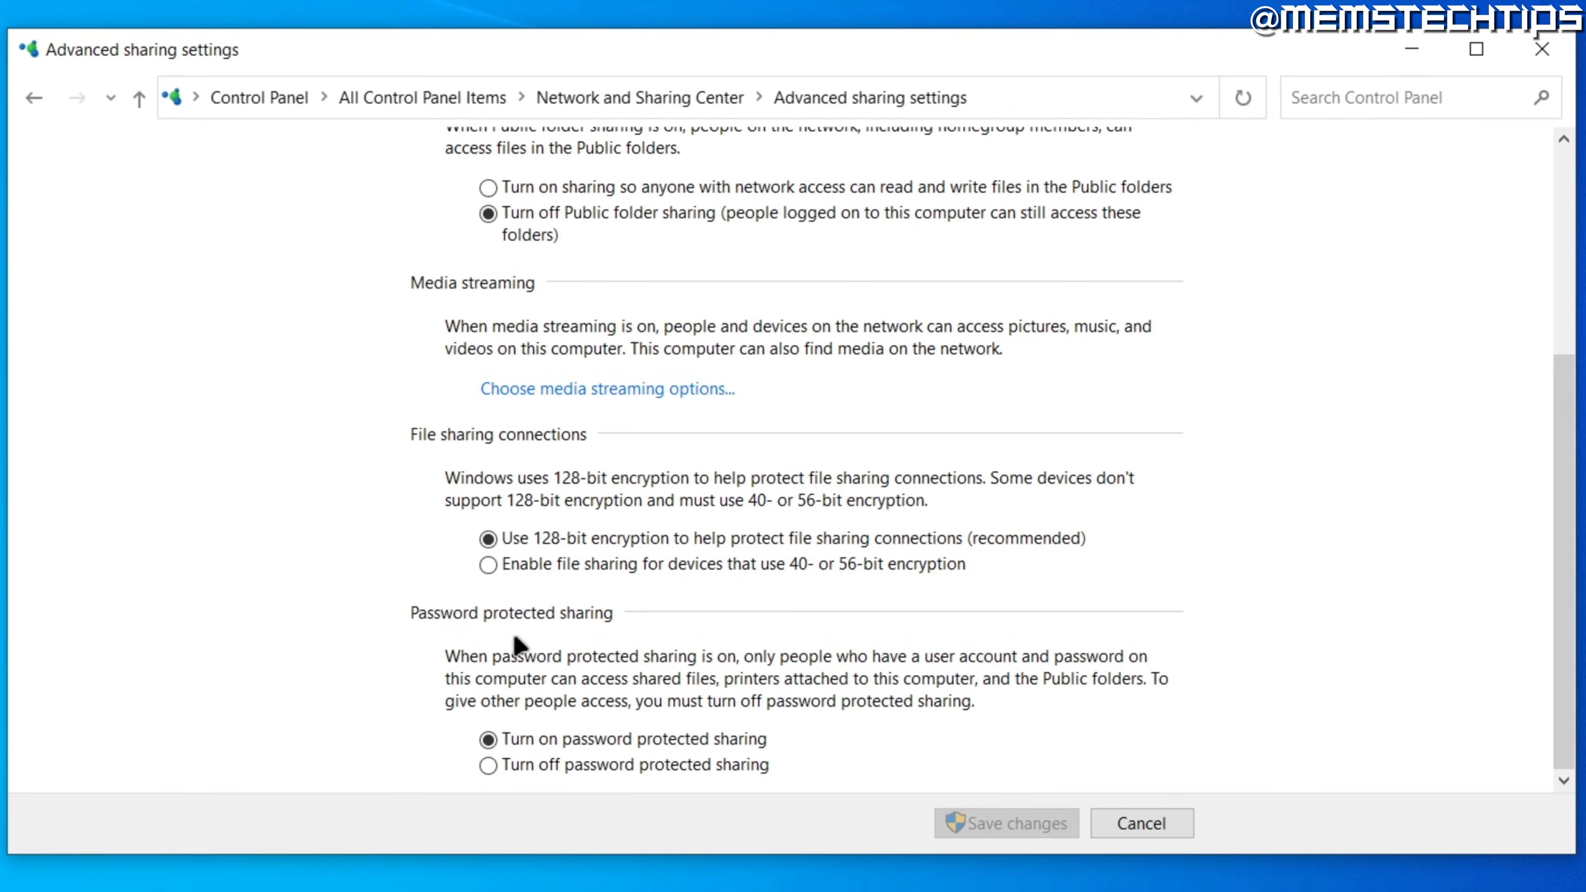
pyautogui.moveTo(671, 644)
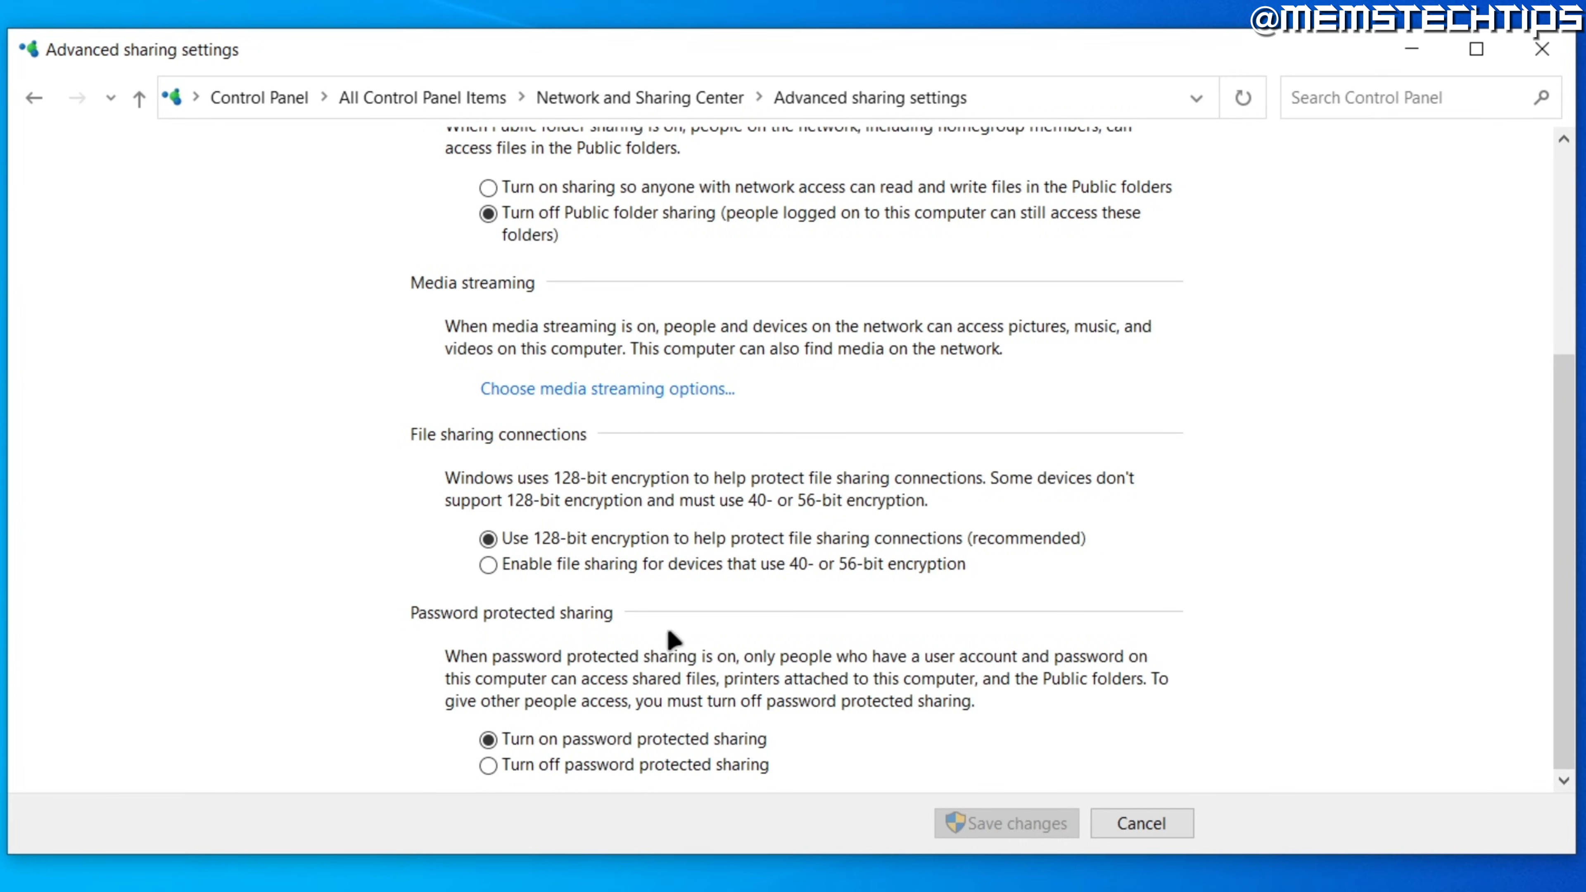
pyautogui.click(489, 765)
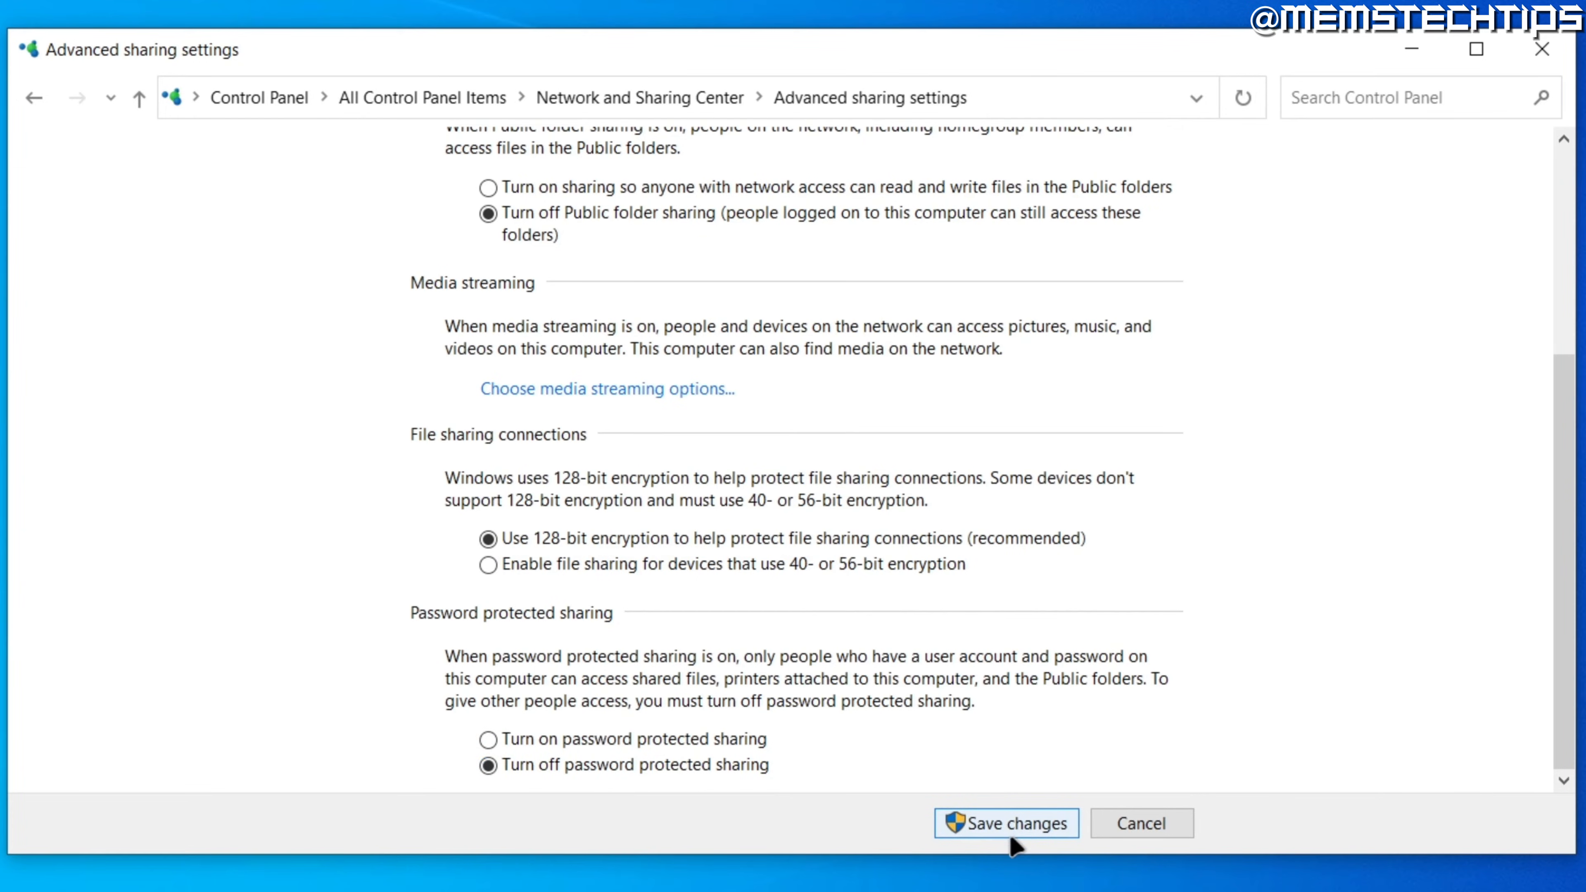
pyautogui.click(1006, 823)
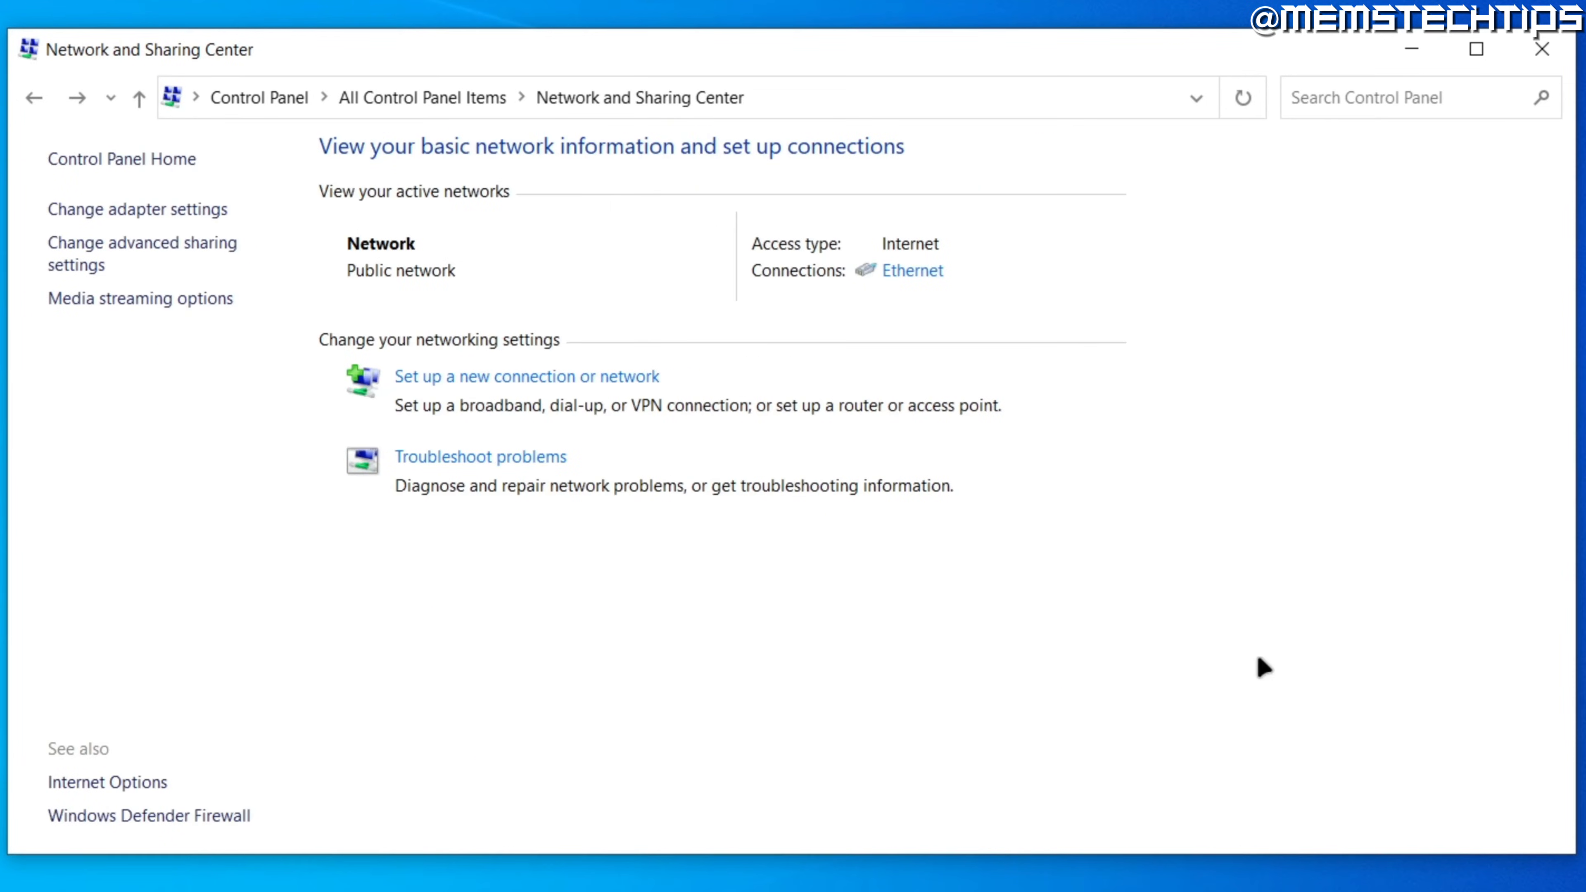